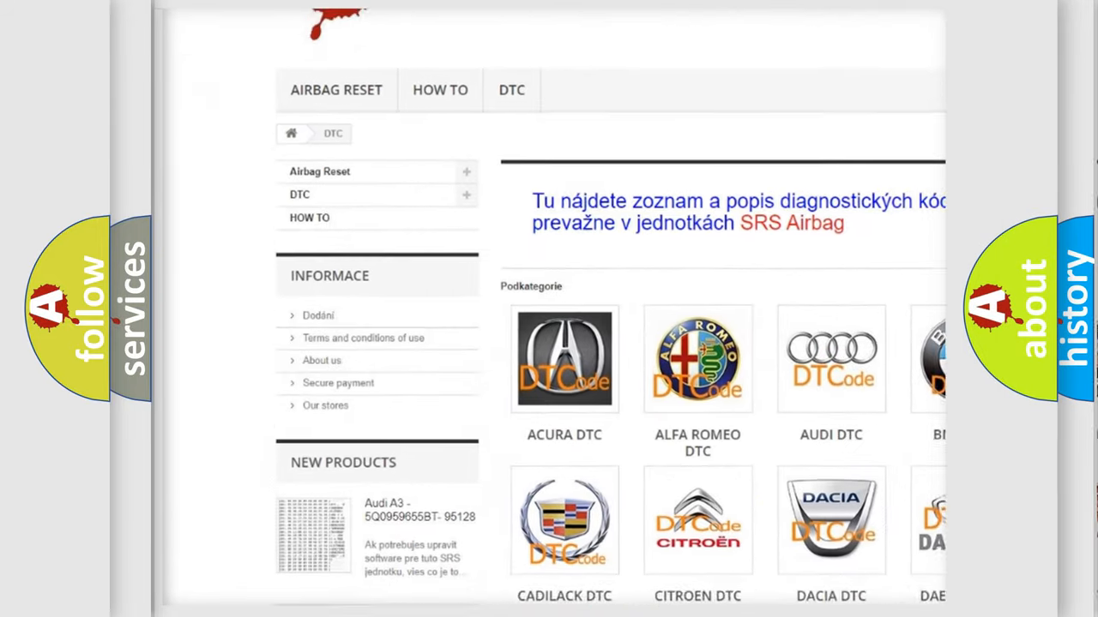
pyautogui.scroll(-3)
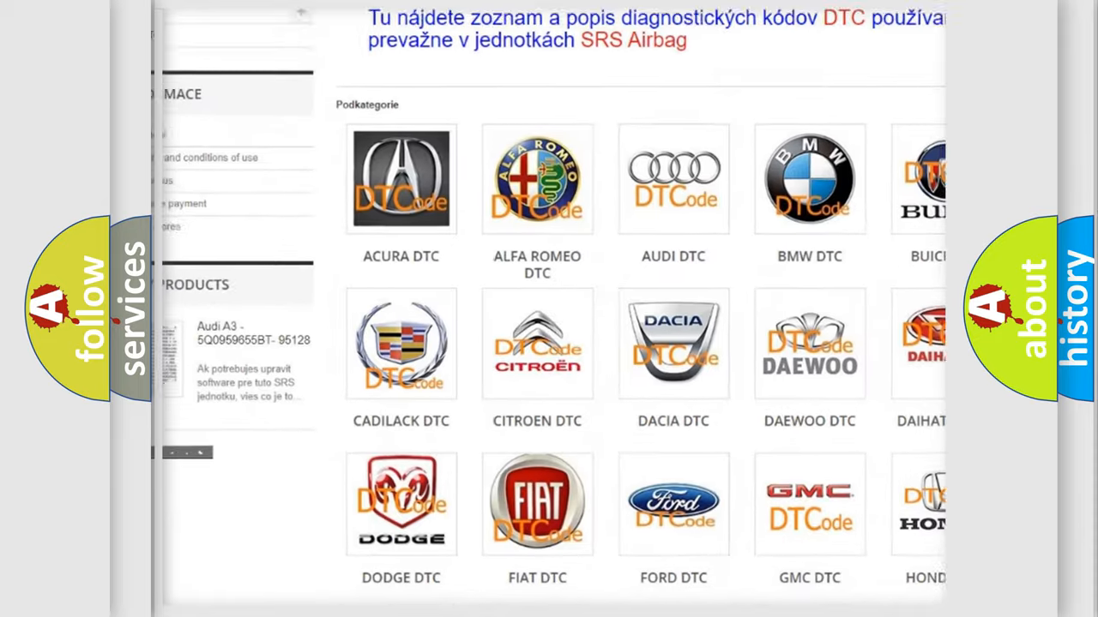
pyautogui.scroll(-3)
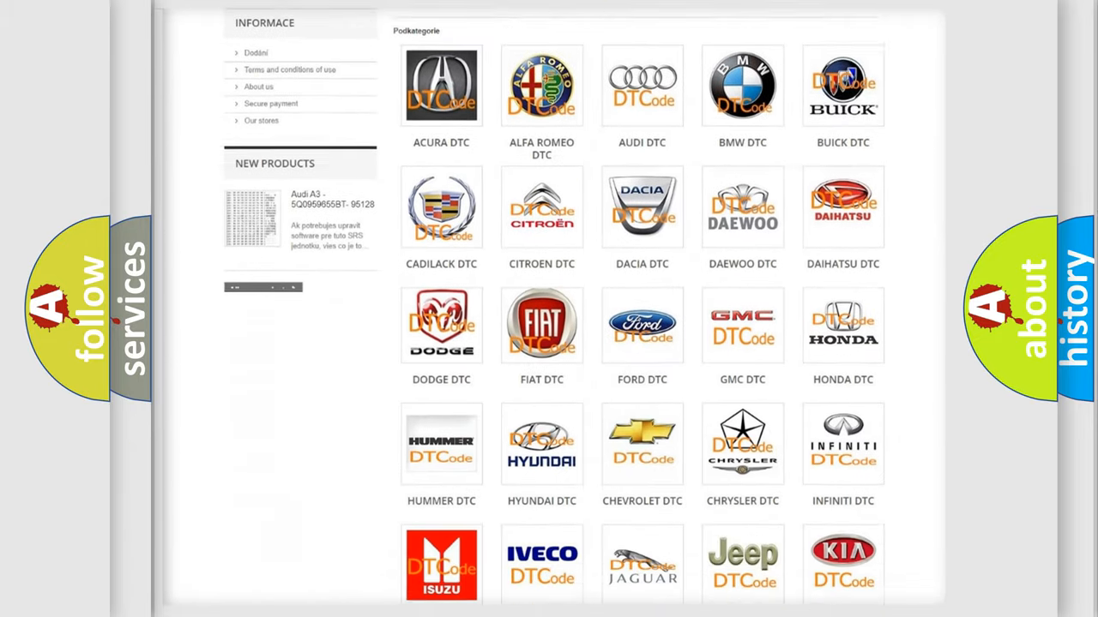
pyautogui.scroll(-3)
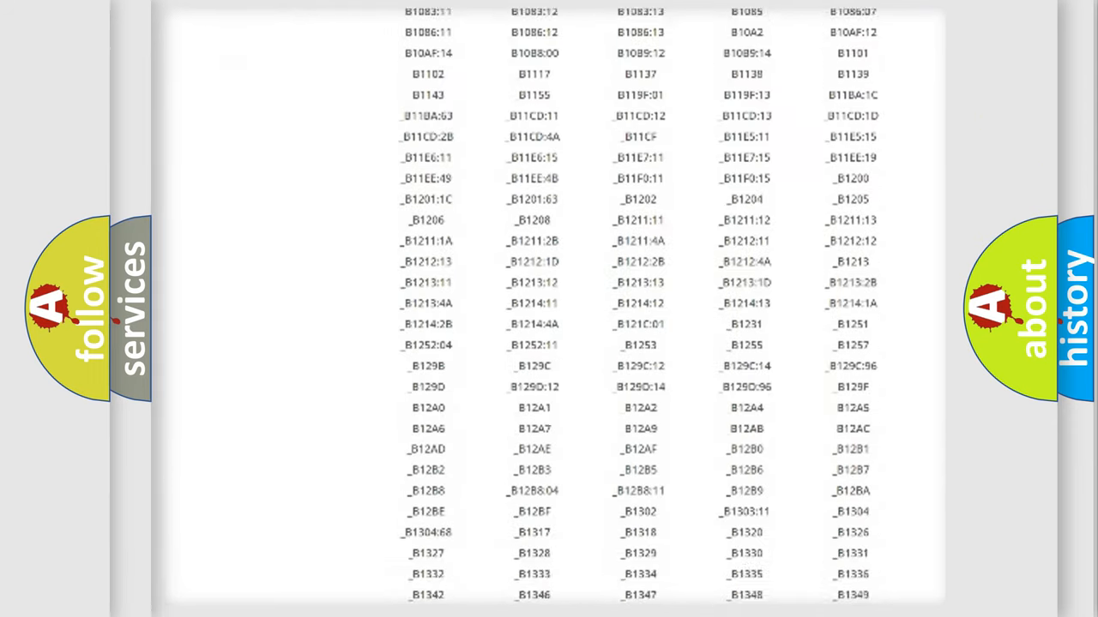
pyautogui.scroll(-3)
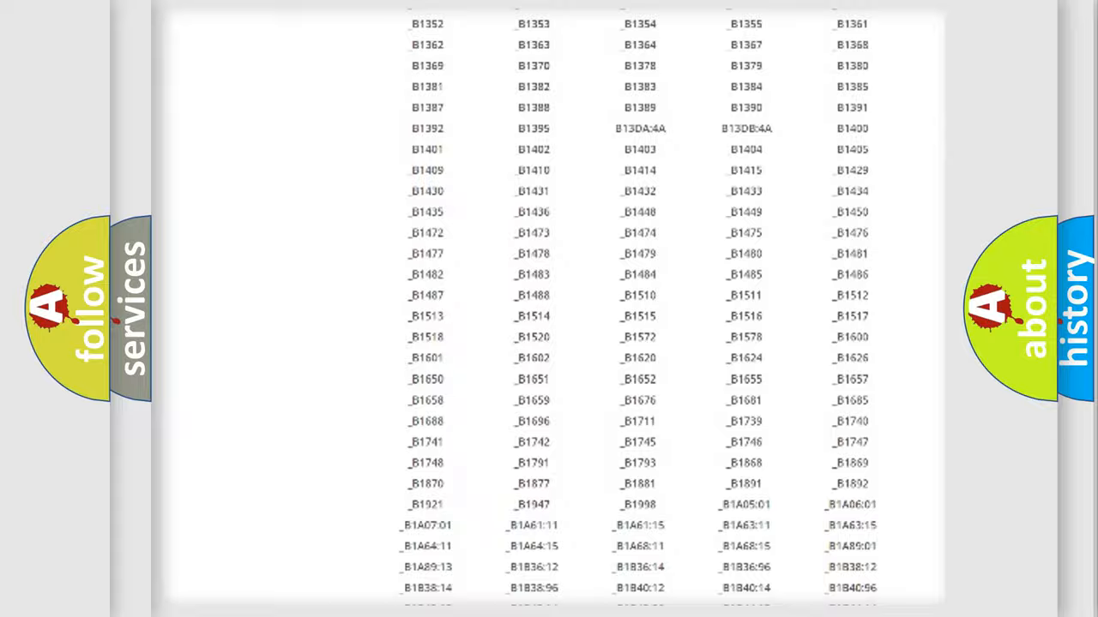